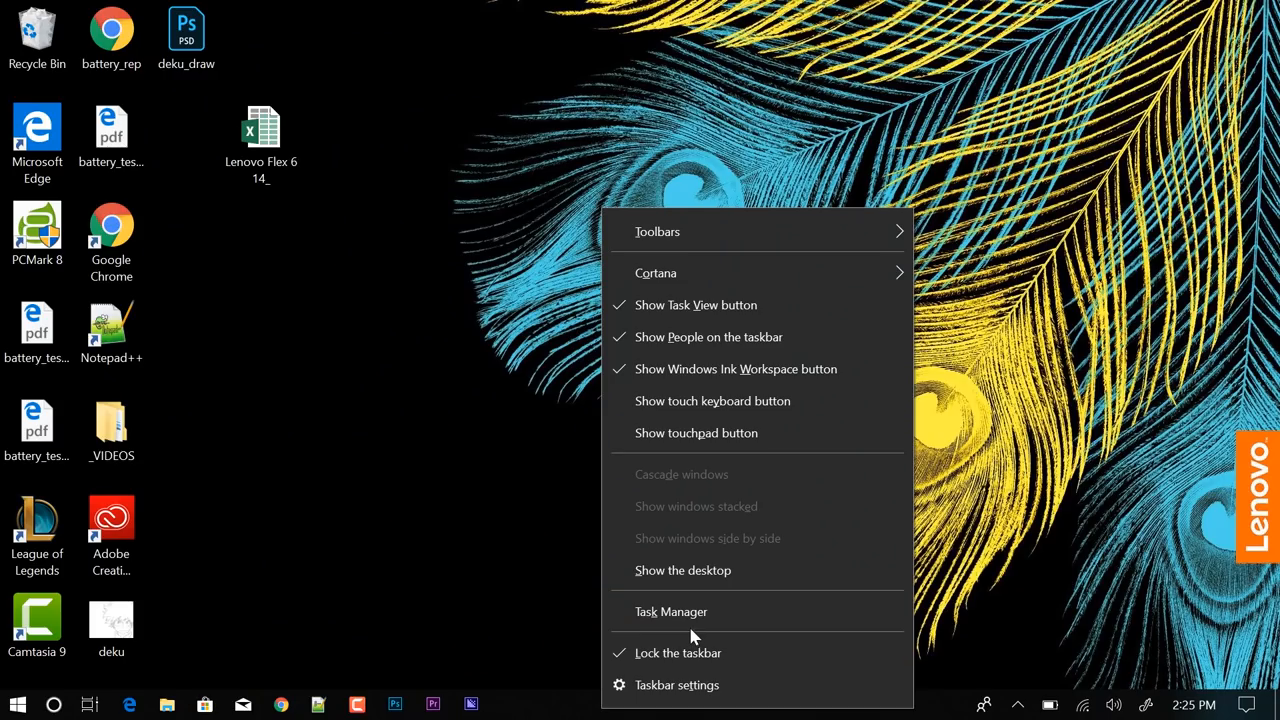
Launch Task Manager from the taskbar context menu
click(671, 611)
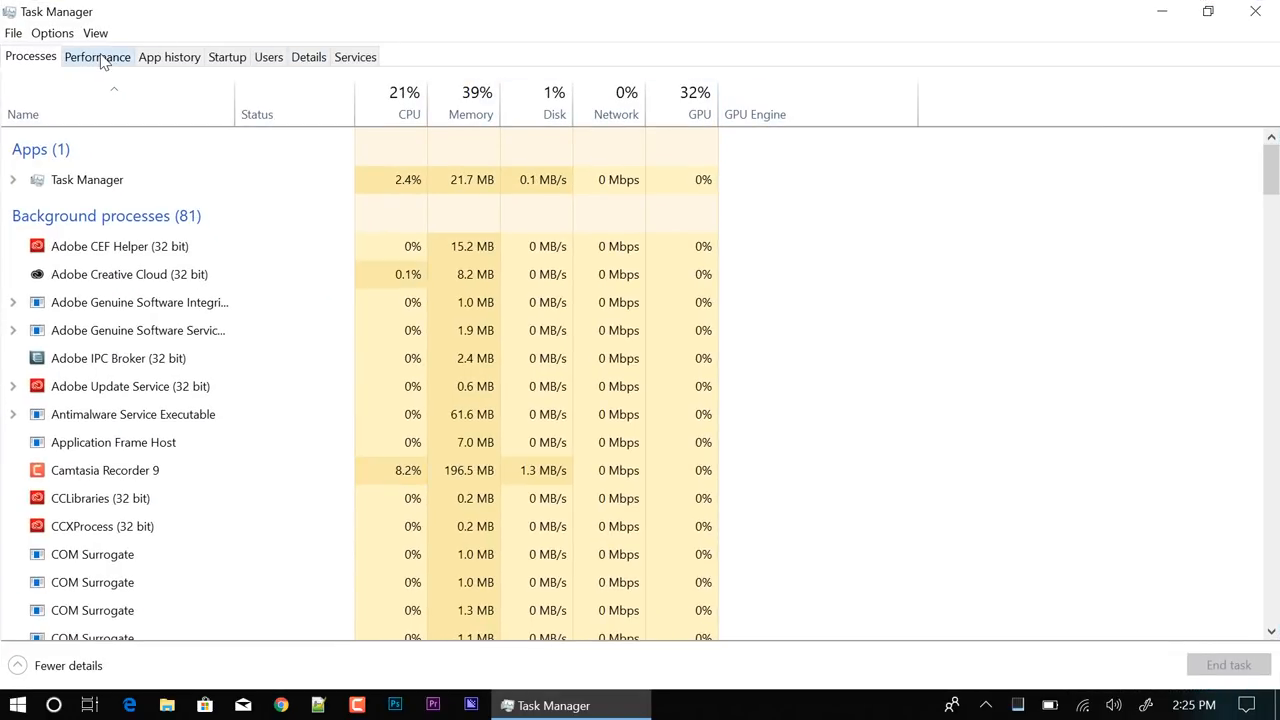
Show the Performance tab's CPU page for the Intel Core i5-8250U
click(97, 56)
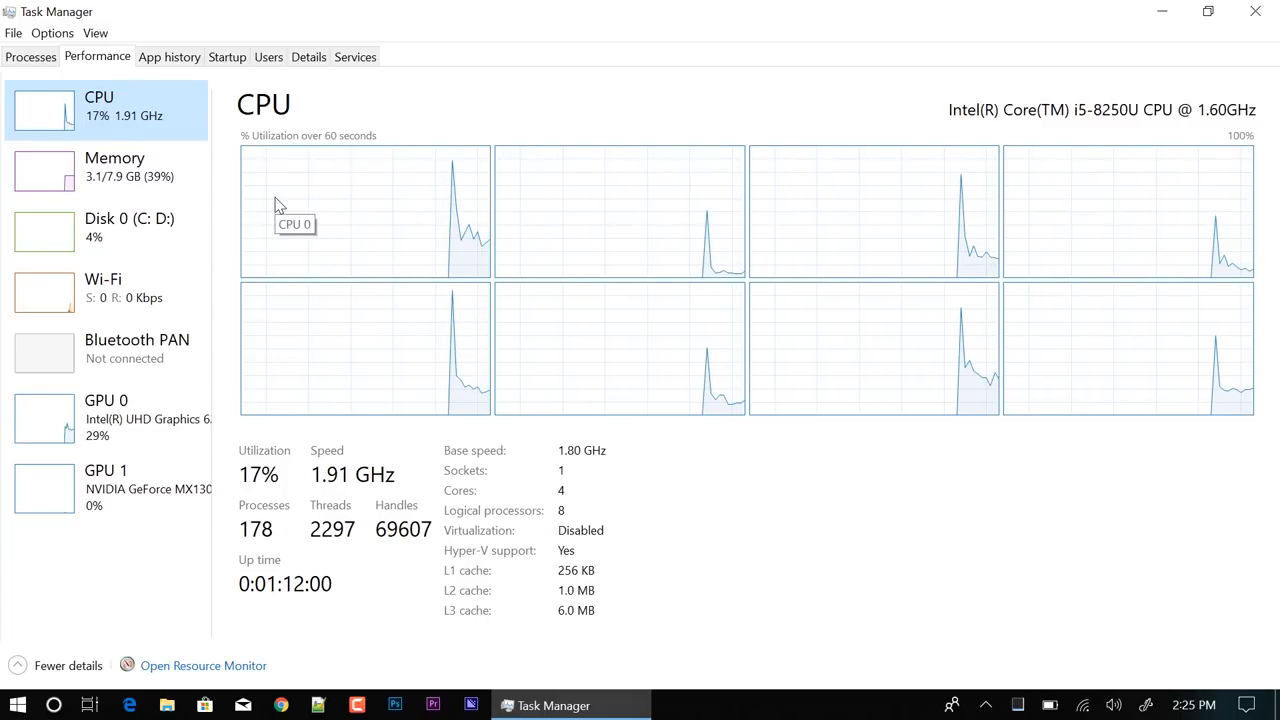
mouse_move(665, 178)
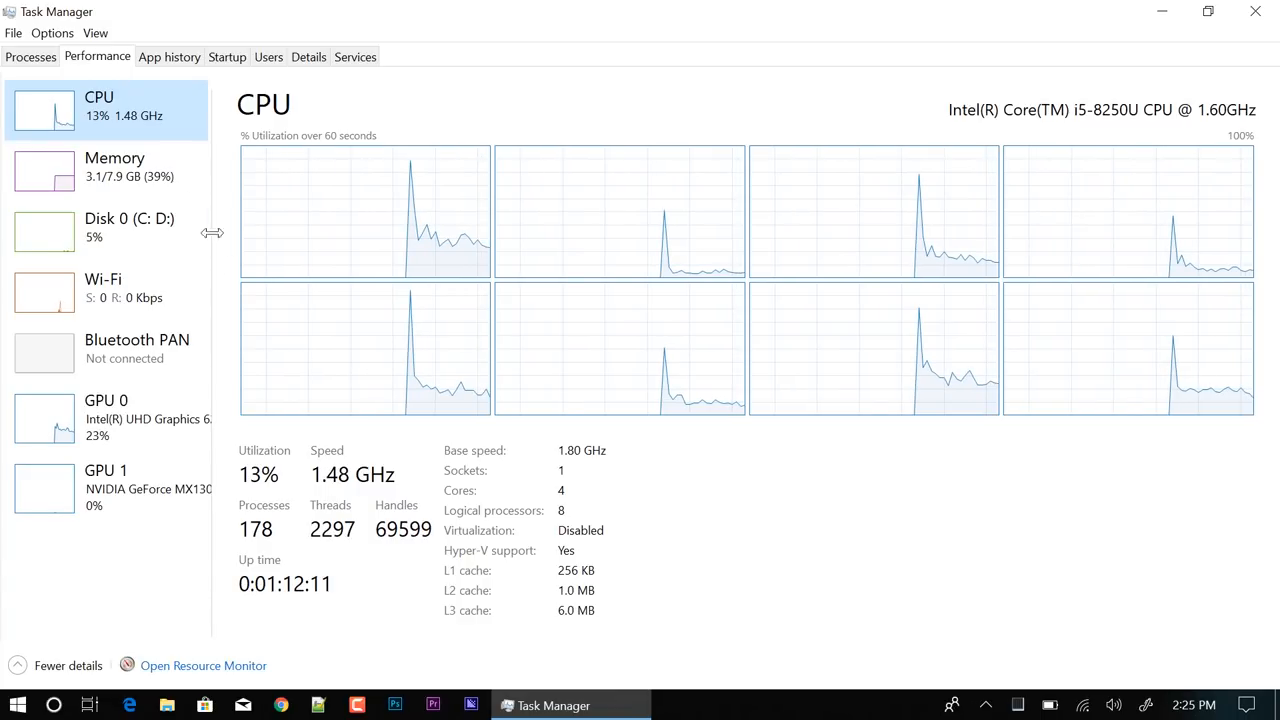
Review the 8.0 GB memory page, then the Samsung Disk 0 (C: D:) details
click(114, 167)
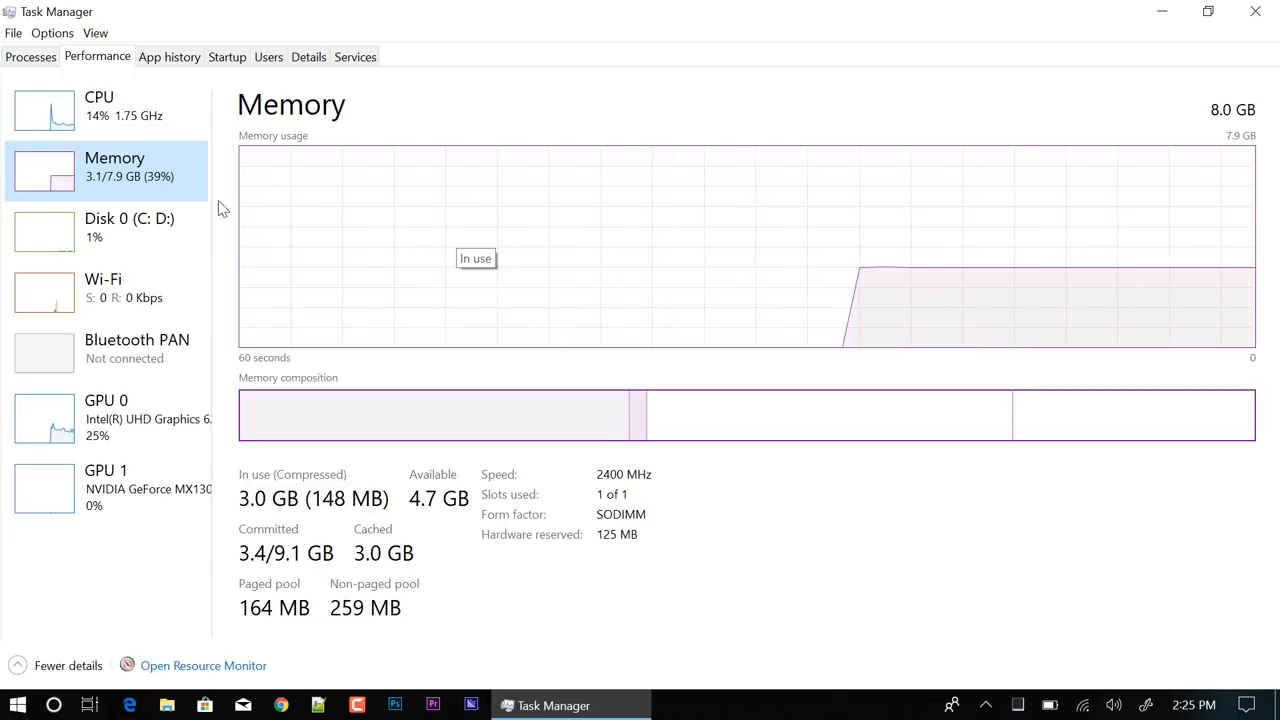
click(128, 227)
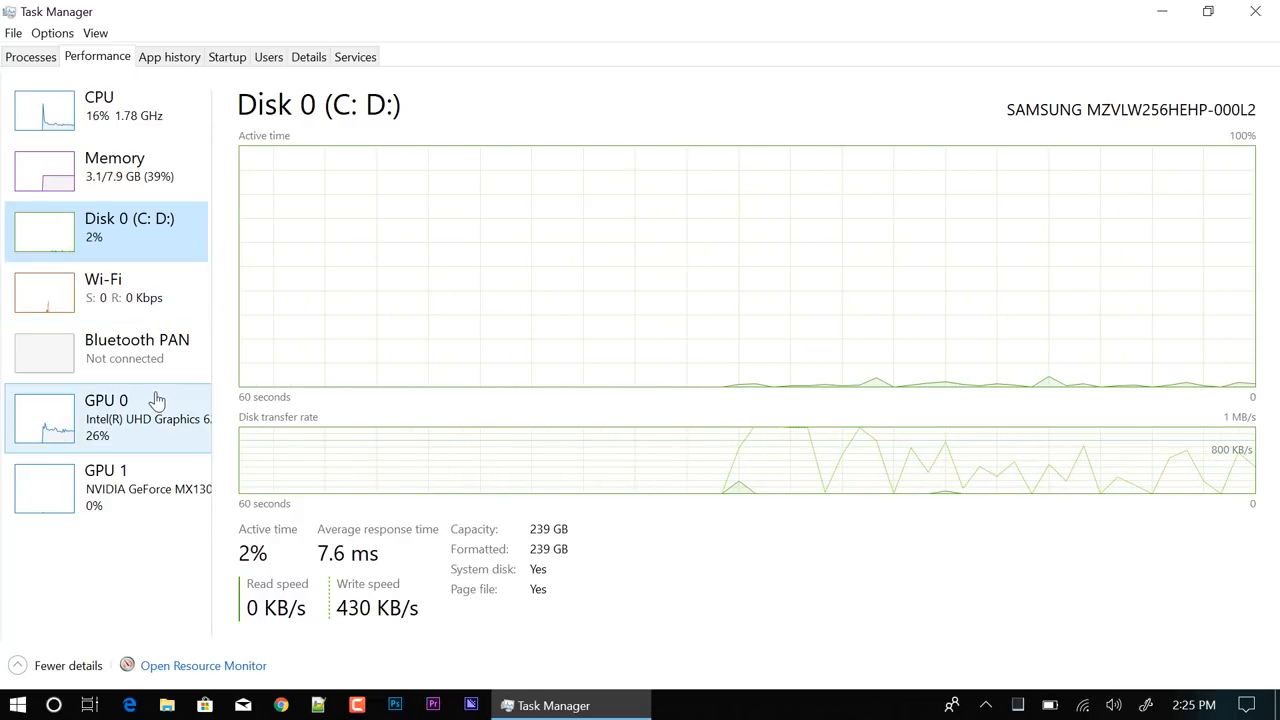
Review GPU 0 (Intel UHD Graphics 620), then GPU 1 (NVIDIA GeForce MX130)
click(106, 417)
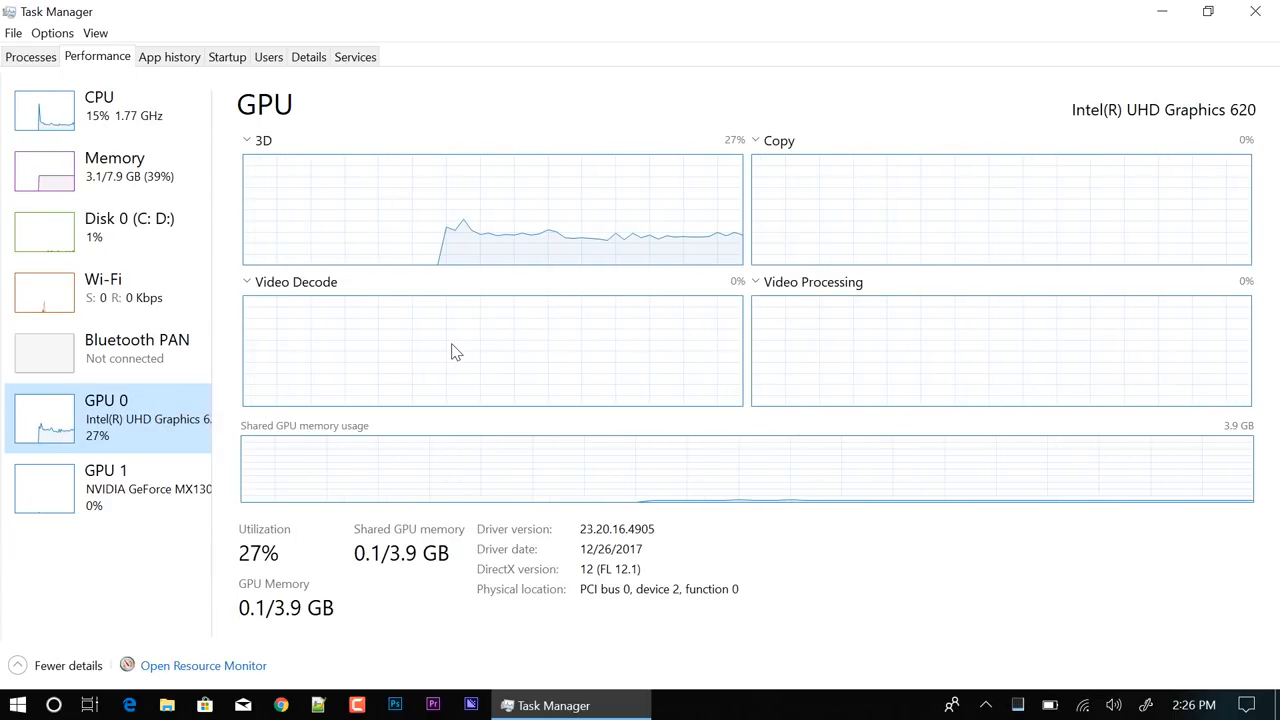
mouse_move(962, 167)
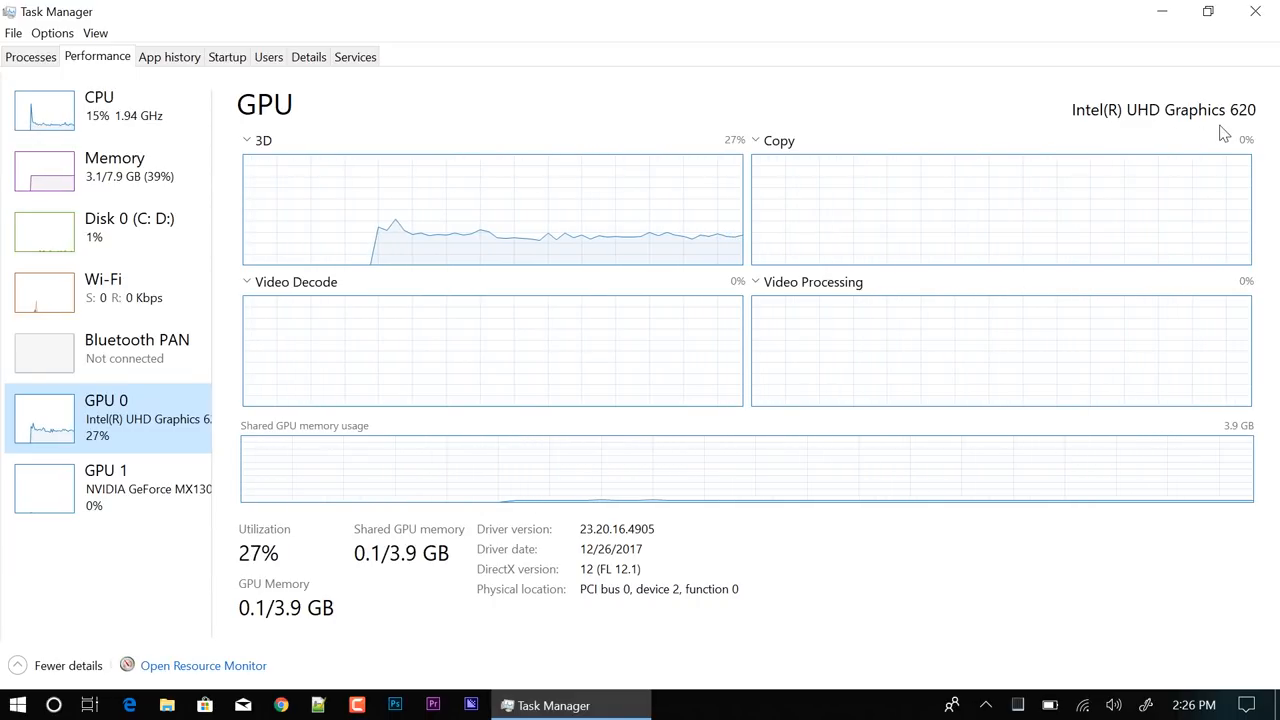
click(106, 470)
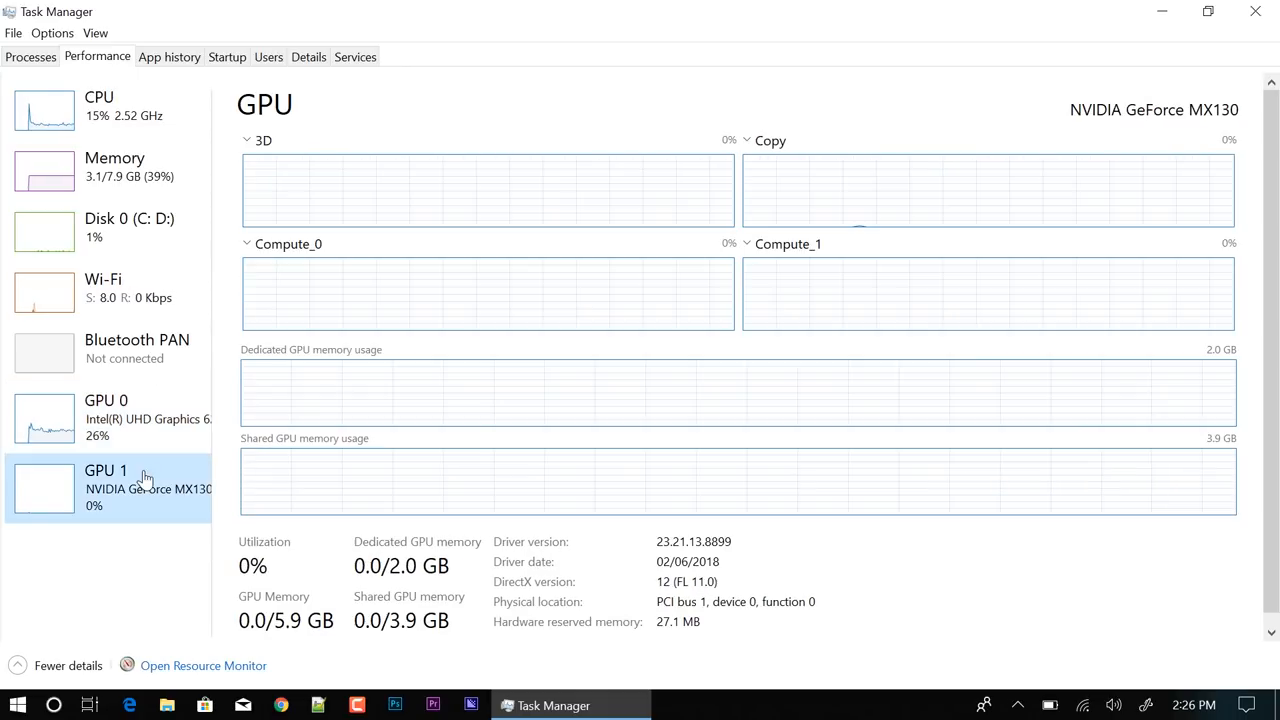
mouse_move(897, 196)
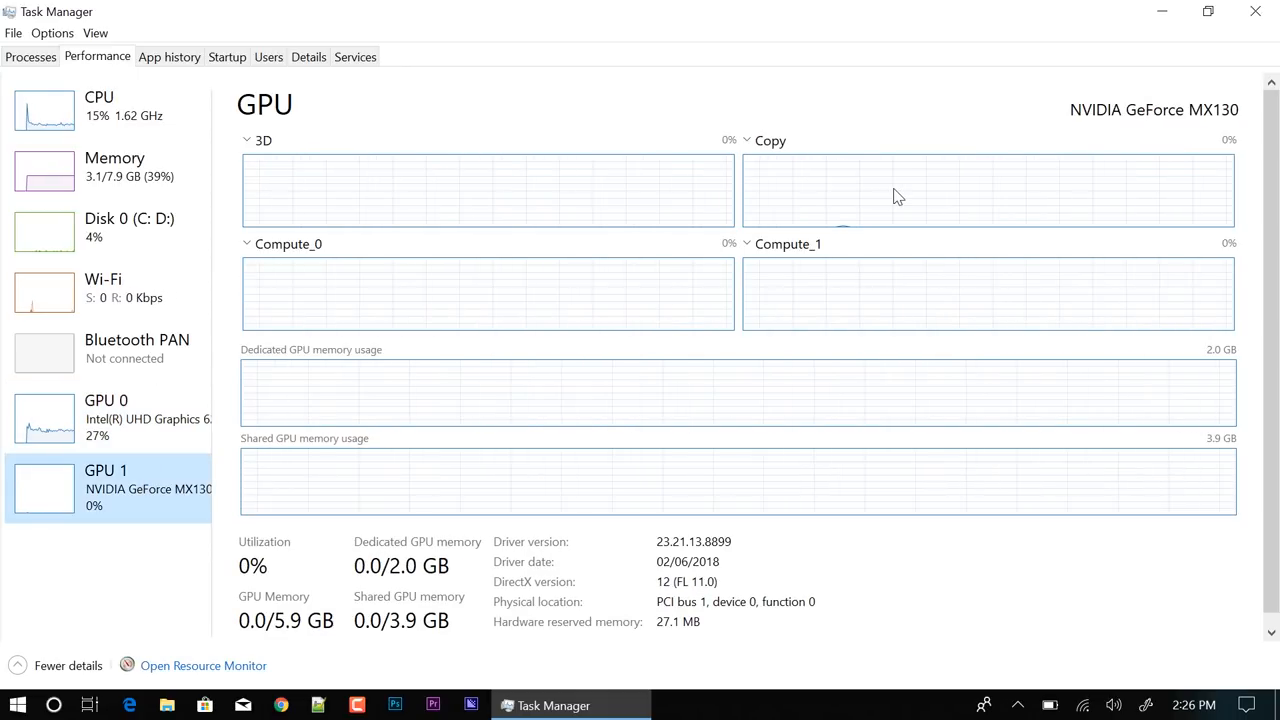